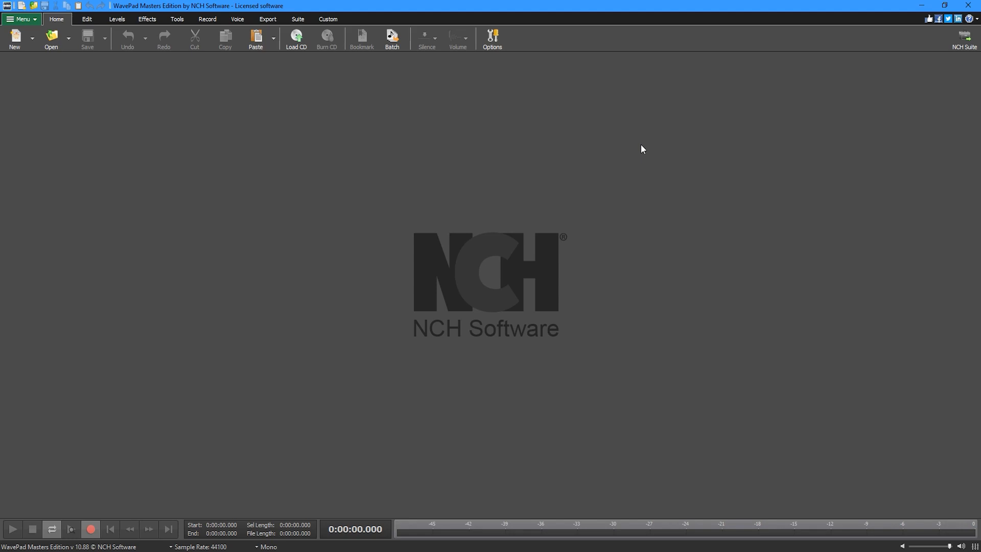
pyautogui.moveTo(319, 153)
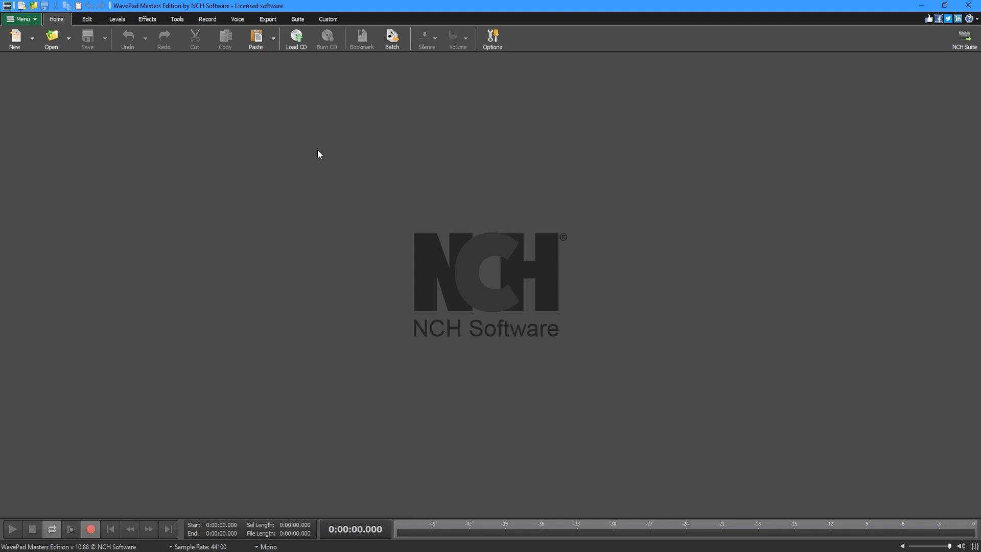
pyautogui.moveTo(349, 165)
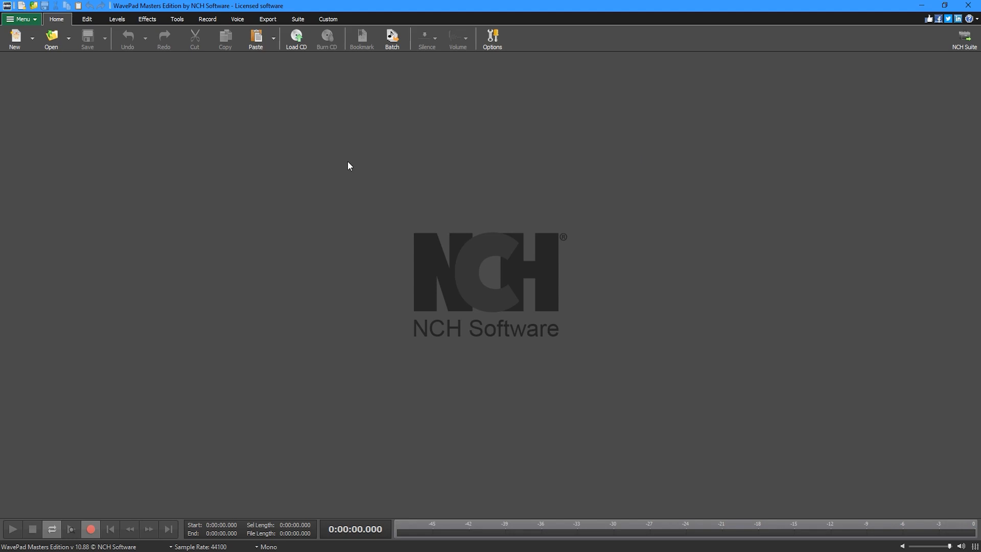
# Create a new empty audio file Untitled_1 and maximize it to fill the workspace.
pyautogui.click(16, 34)
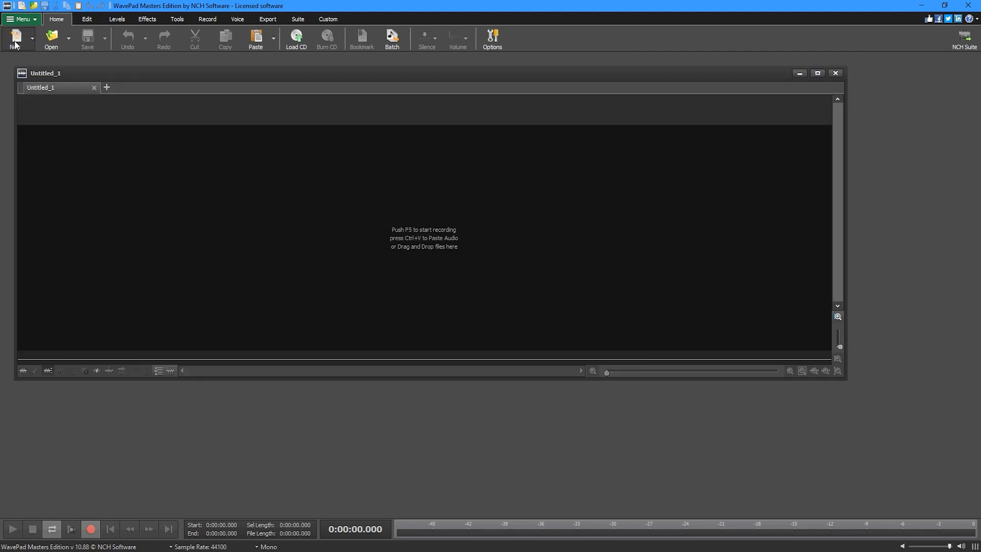
pyautogui.click(817, 73)
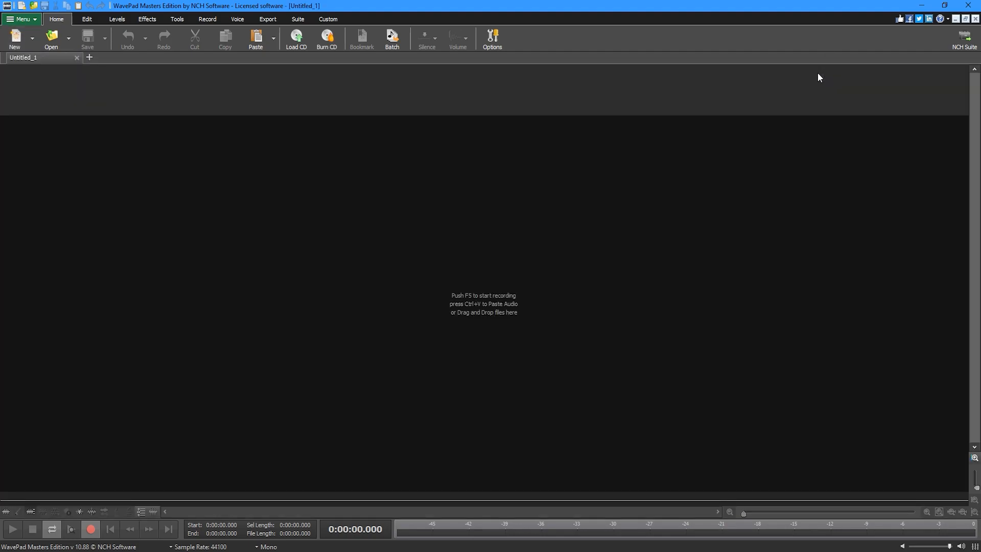
pyautogui.moveTo(492, 190)
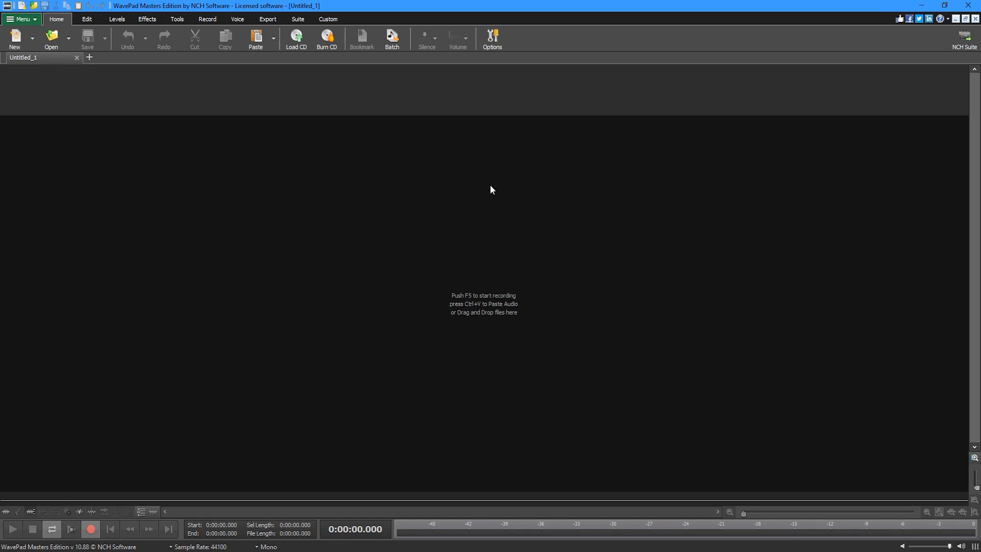
pyautogui.moveTo(505, 49)
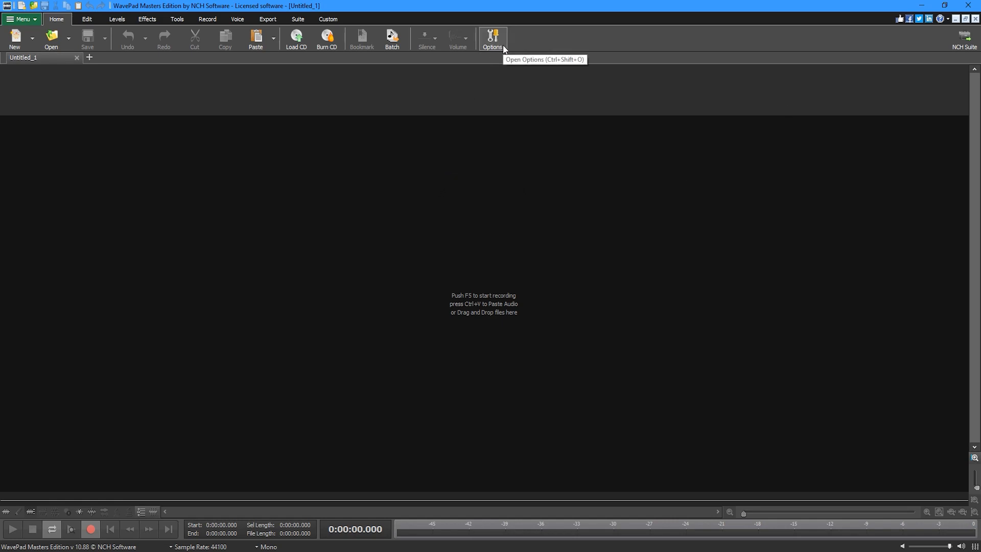
pyautogui.moveTo(56, 21)
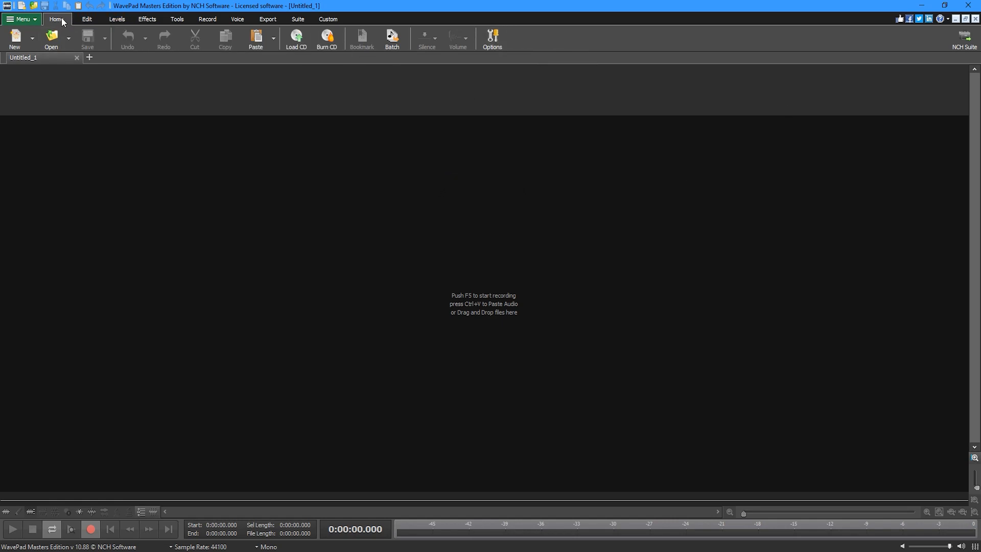
pyautogui.click(176, 18)
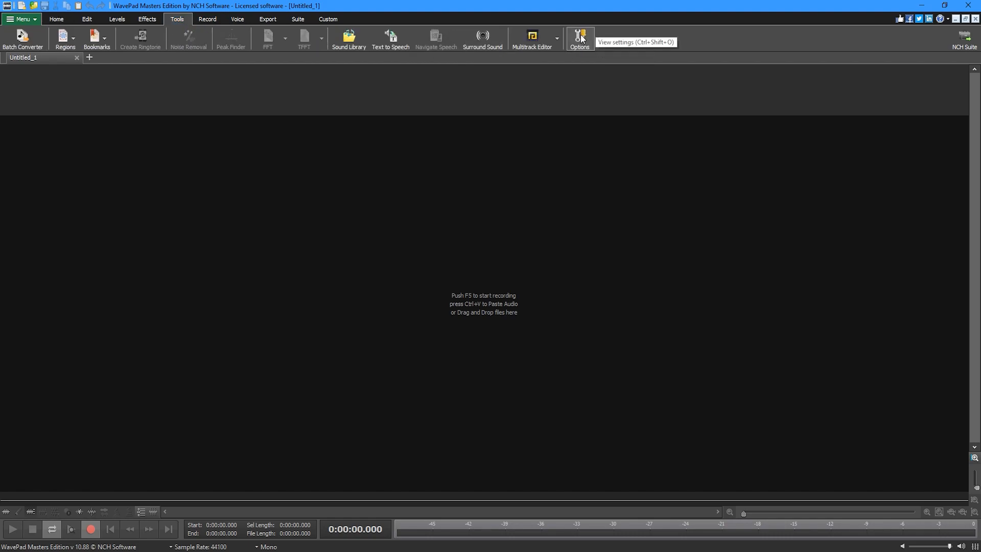
# Set the recording device to Line (4- USB AUDIO CODEC) in Options.
pyautogui.click(579, 37)
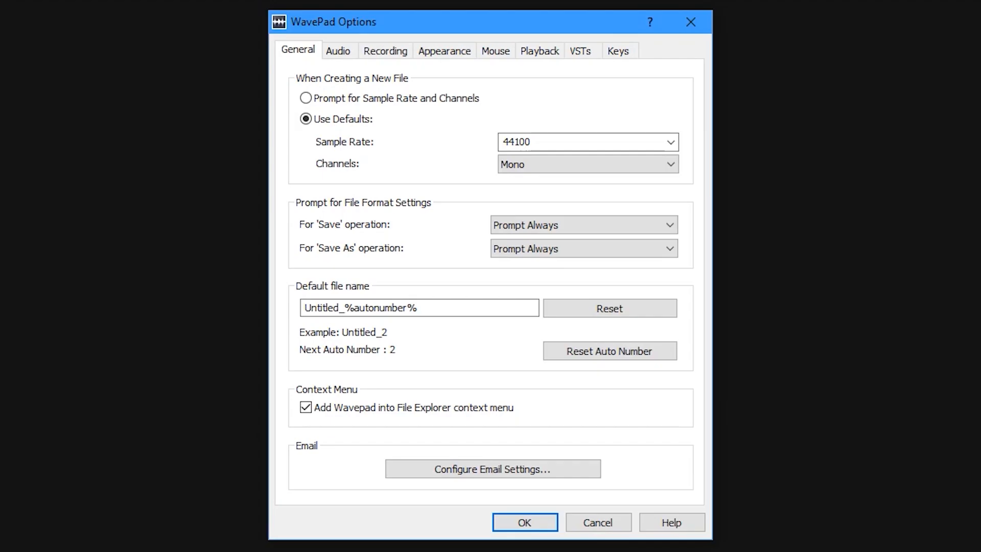
pyautogui.click(386, 51)
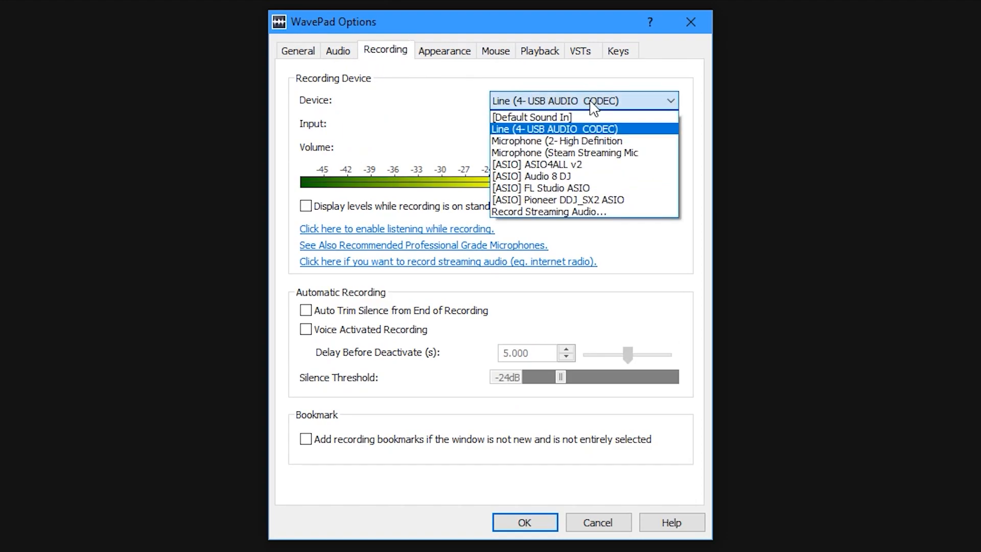
pyautogui.moveTo(565, 138)
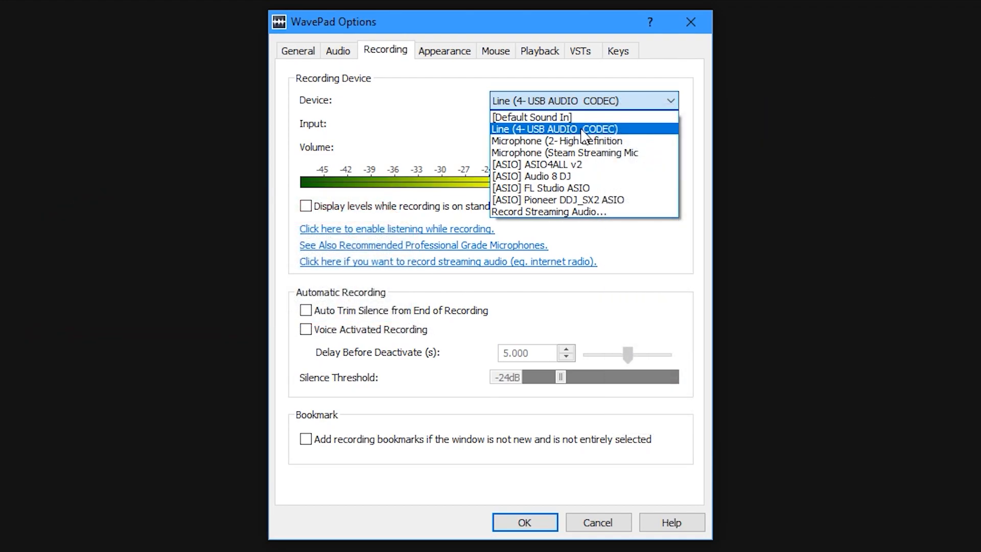
pyautogui.click(554, 129)
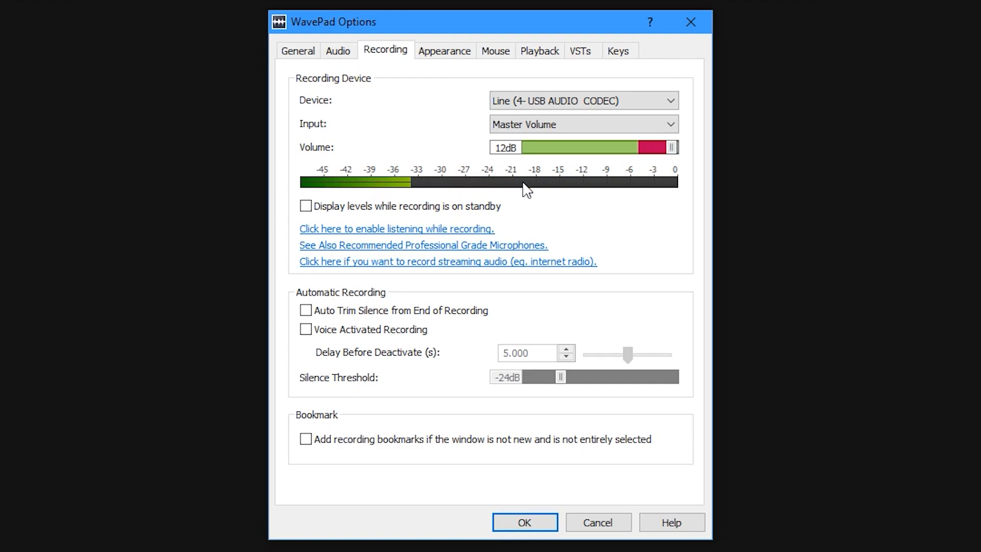
pyautogui.moveTo(524, 188)
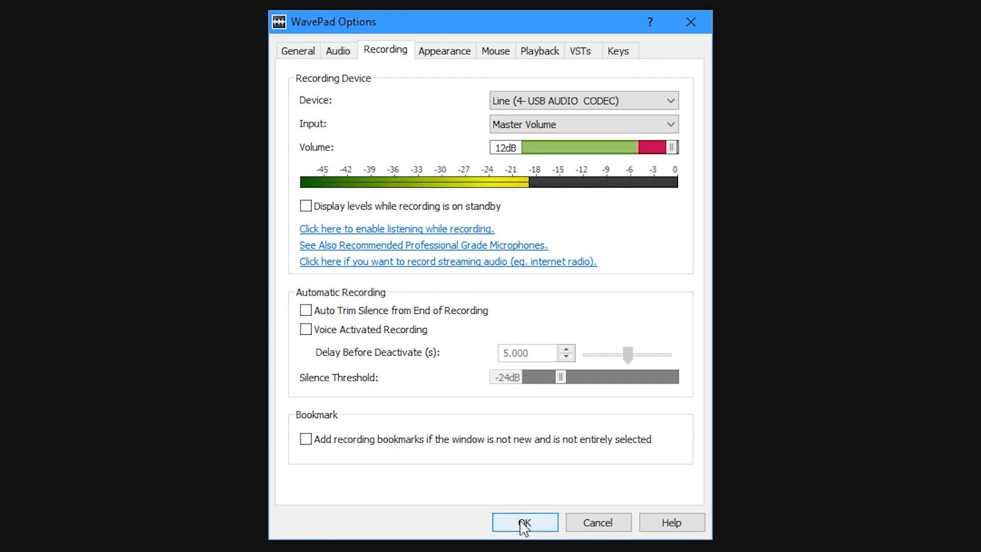
# Confirm the settings and record about eight seconds of voice into Untitled_1.
pyautogui.click(525, 522)
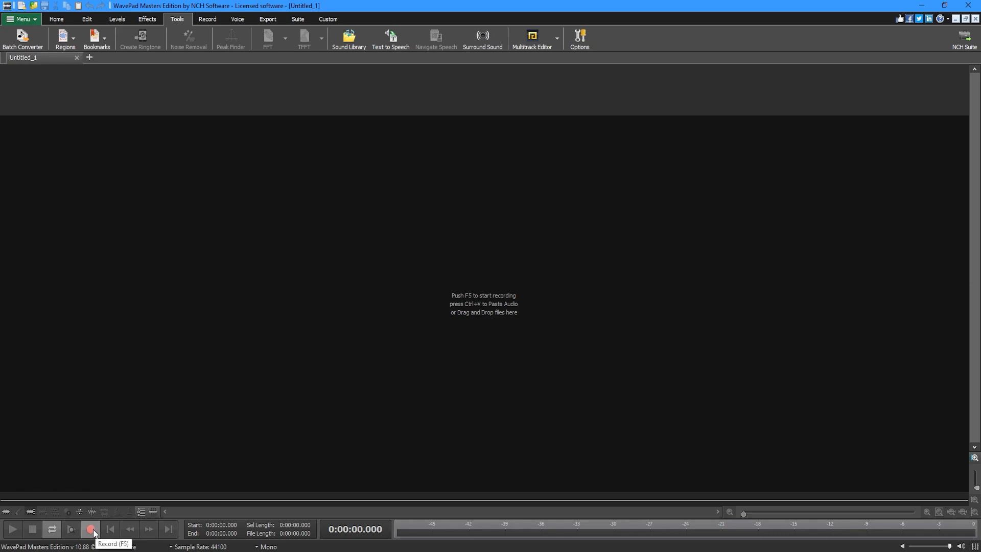
pyautogui.click(91, 529)
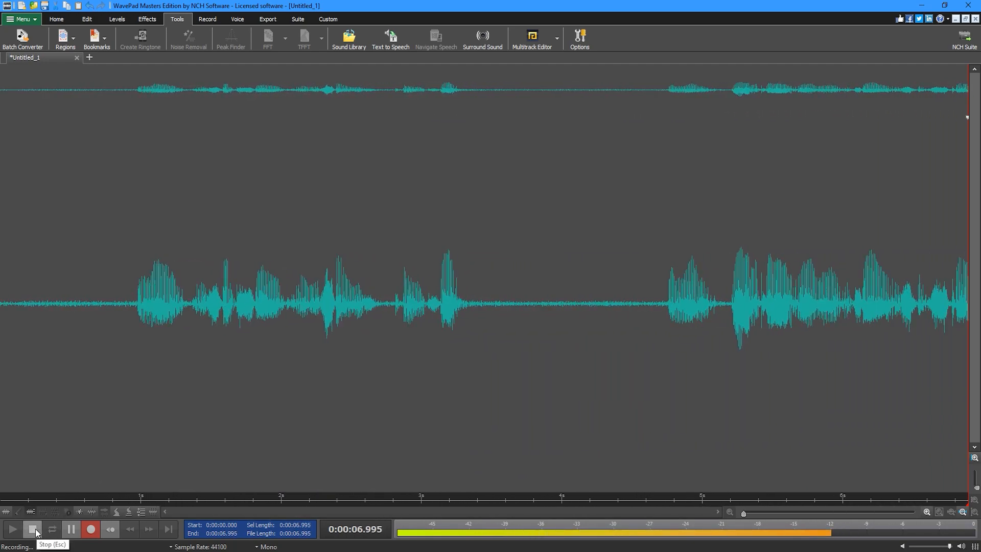
pyautogui.click(33, 543)
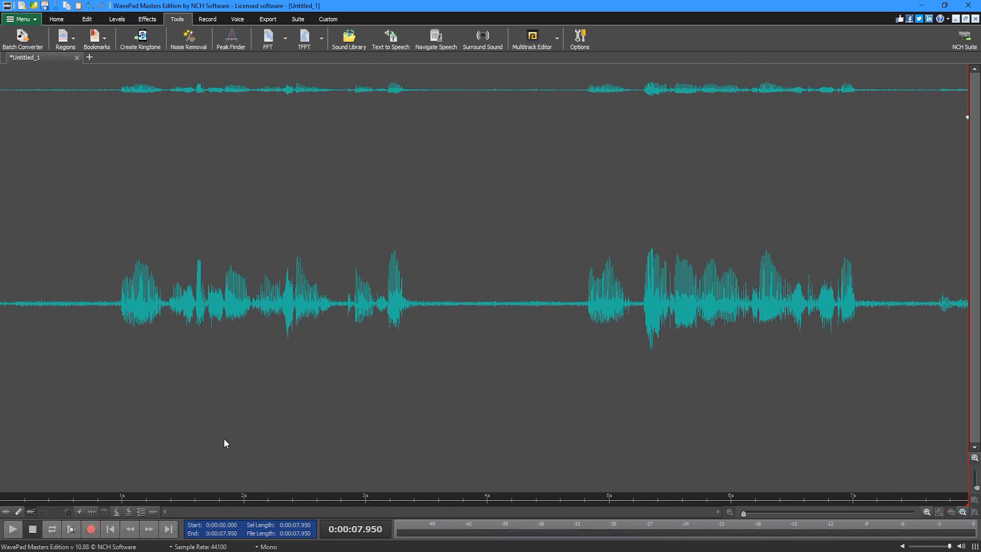
pyautogui.moveTo(218, 444)
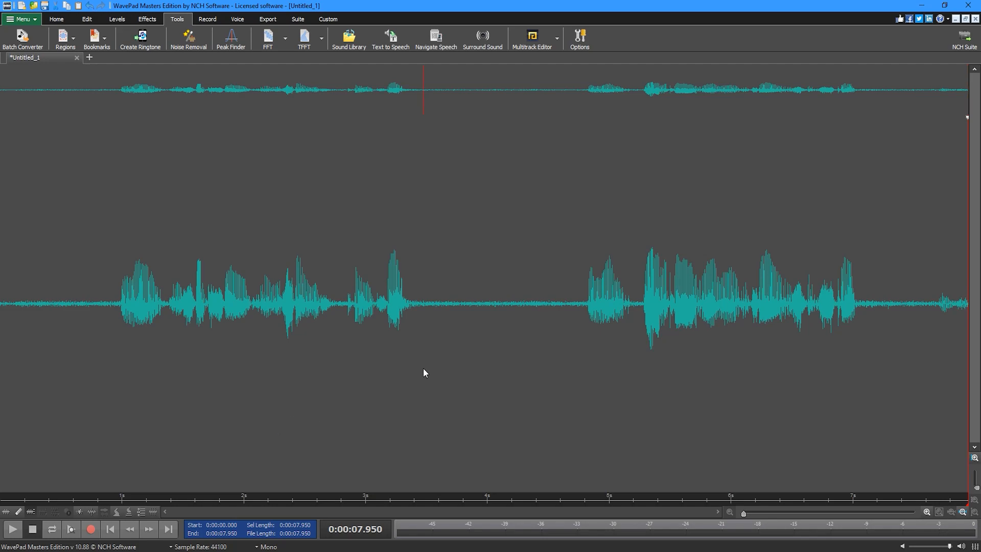
# Select the quiet gap near 3.5 s and grab it as the spectral-subtraction noise sample.
pyautogui.click(422, 307)
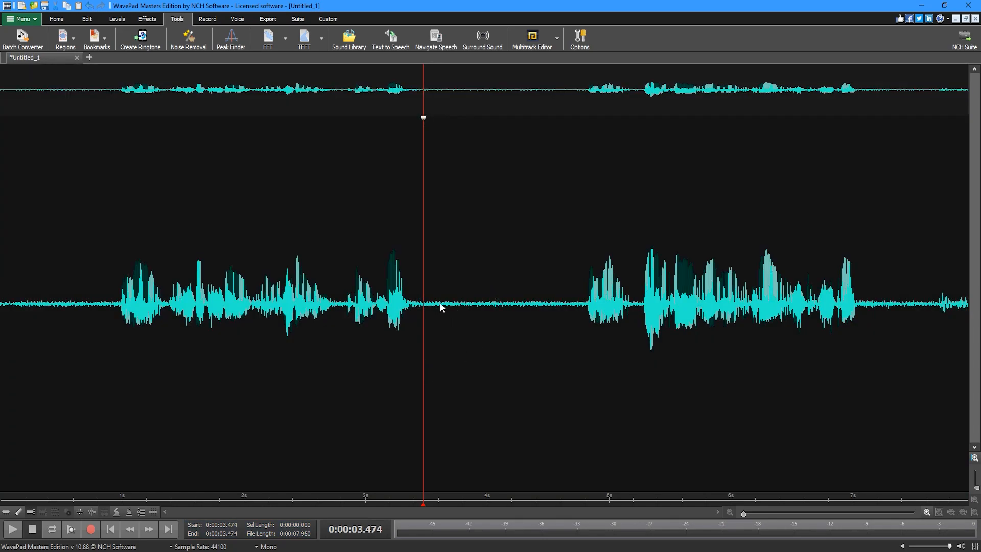
pyautogui.moveTo(428, 324)
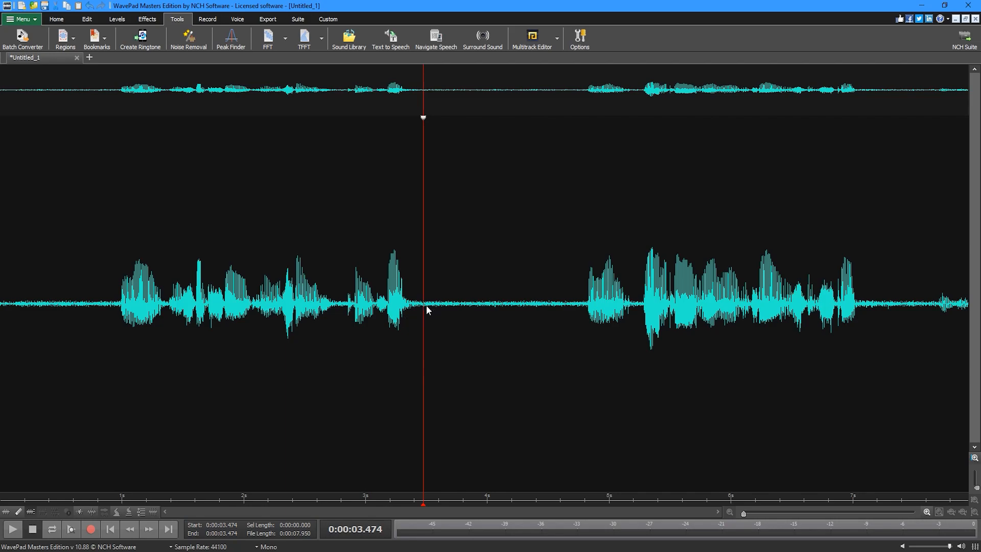
pyautogui.moveTo(424, 310); pyautogui.dragTo(559, 309)
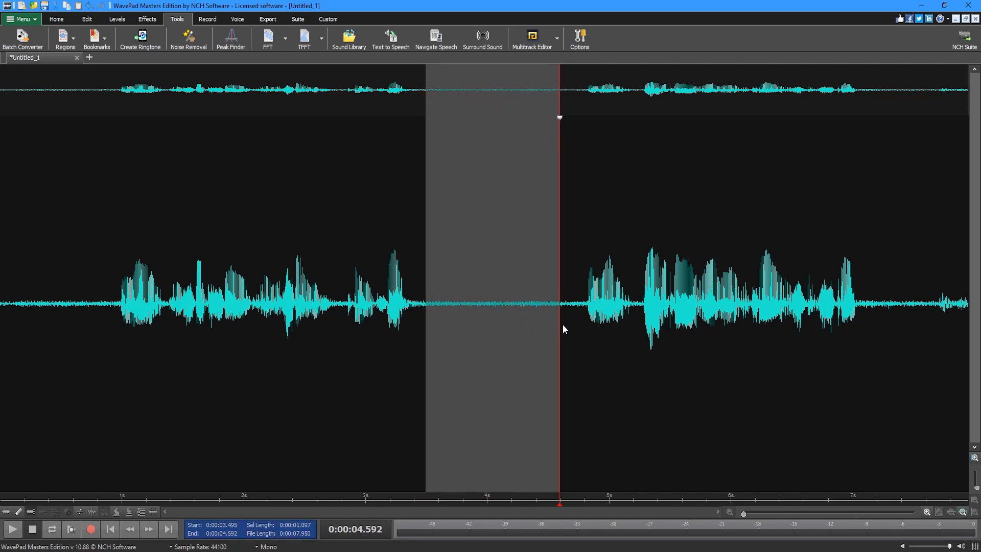
pyautogui.moveTo(524, 331)
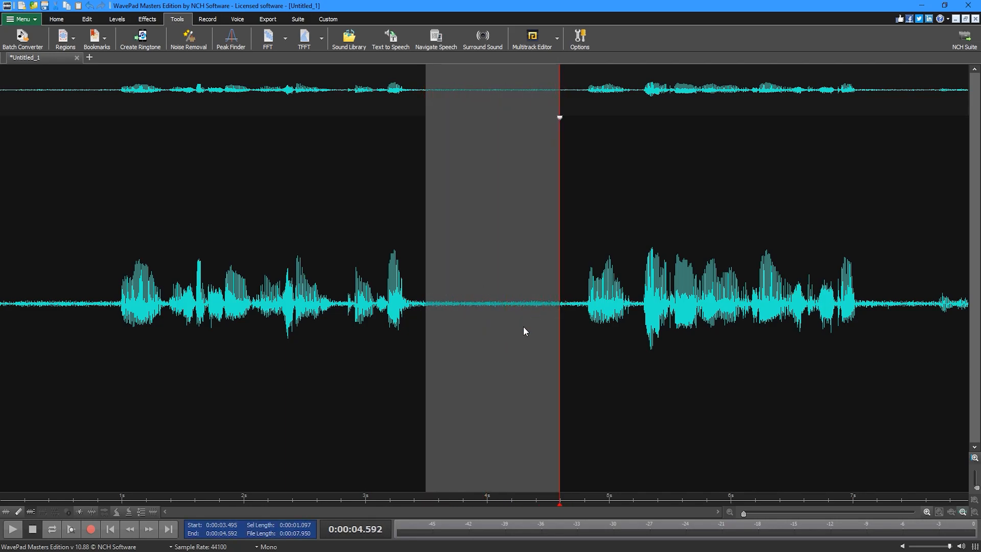
pyautogui.click(147, 18)
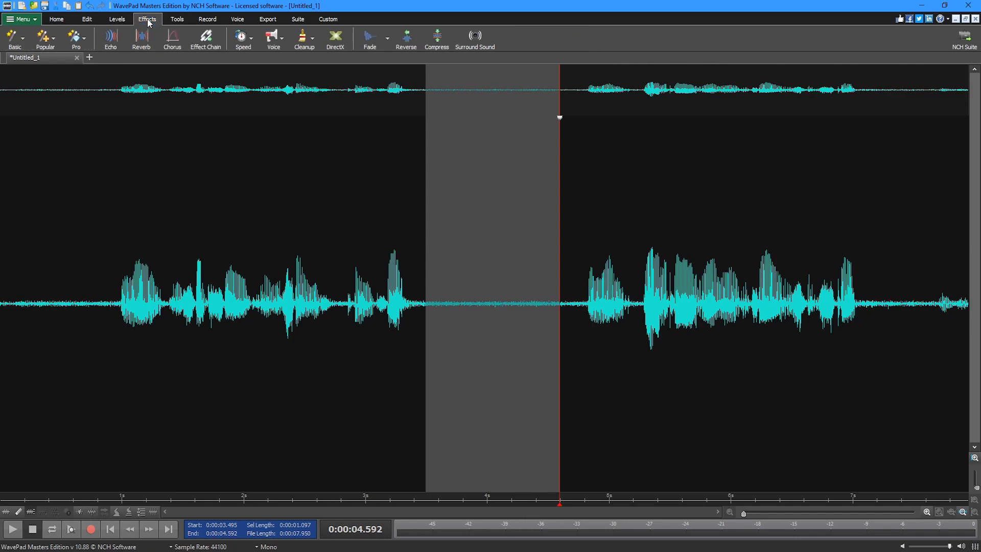
pyautogui.click(303, 36)
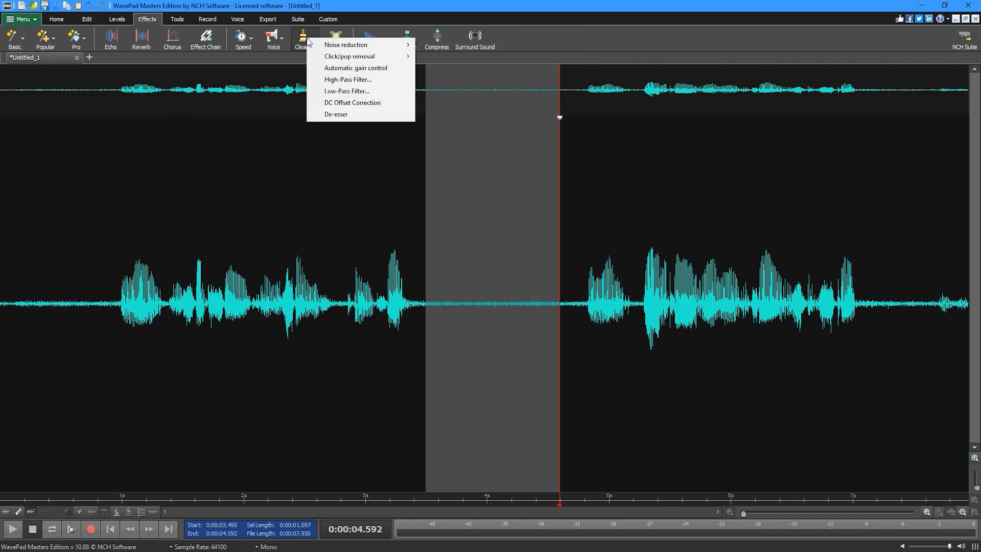
pyautogui.moveTo(343, 45)
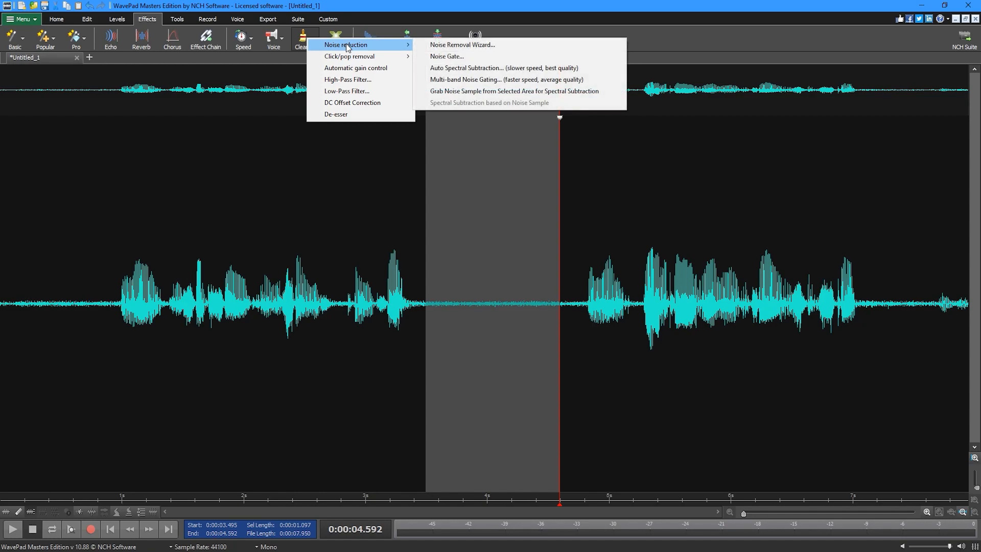
pyautogui.moveTo(490, 96)
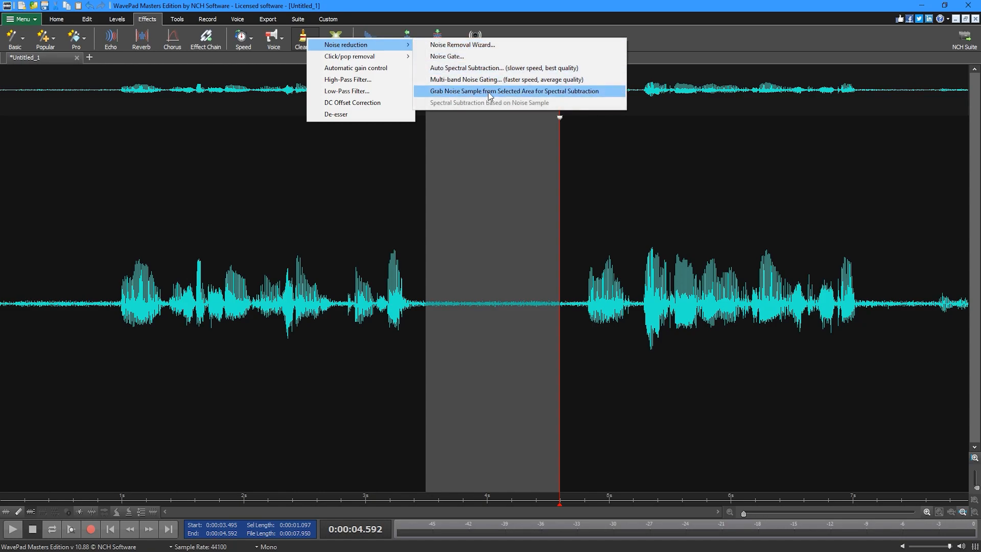
pyautogui.click(488, 91)
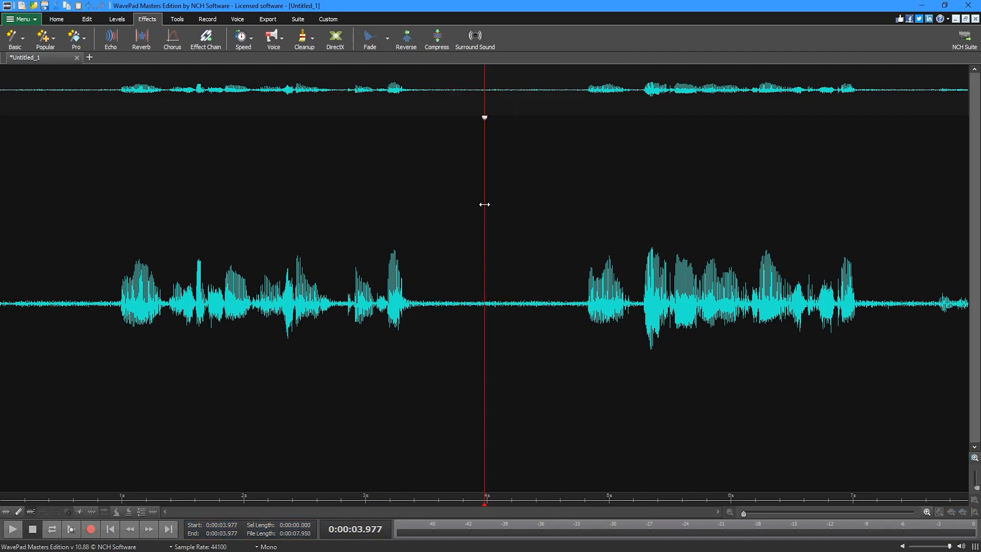
pyautogui.moveTo(364, 135)
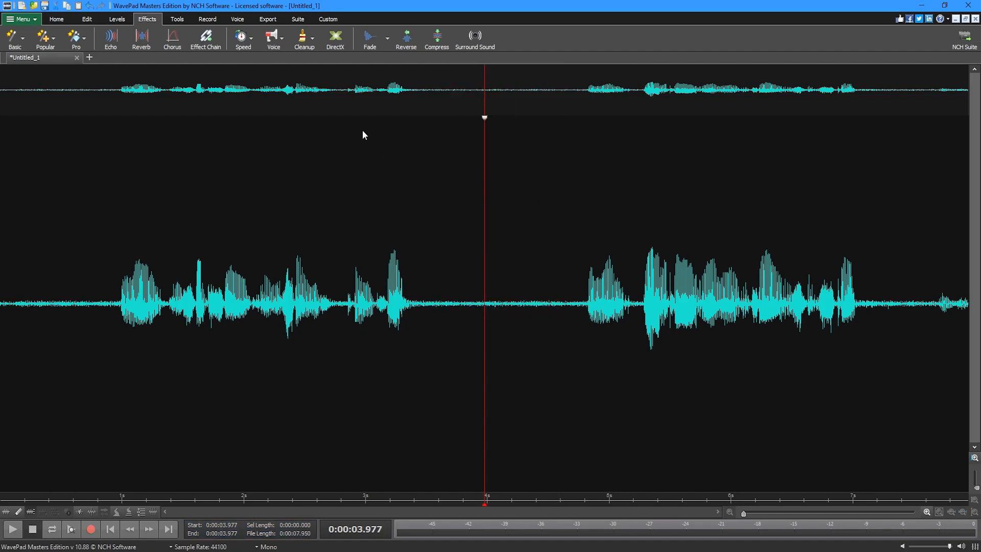
# Apply Spectral Subtraction based on the noise sample to the whole clip.
pyautogui.click(304, 39)
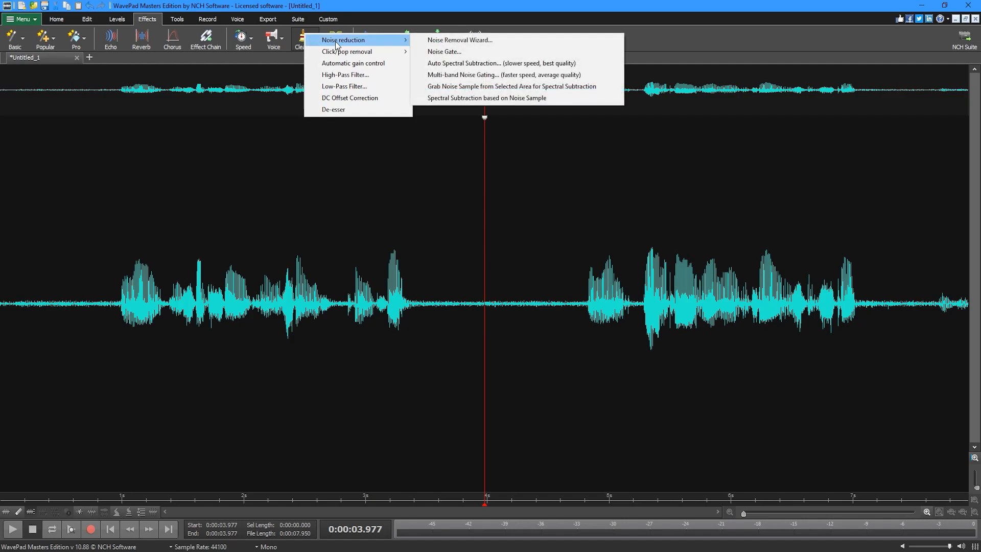
pyautogui.moveTo(458, 99)
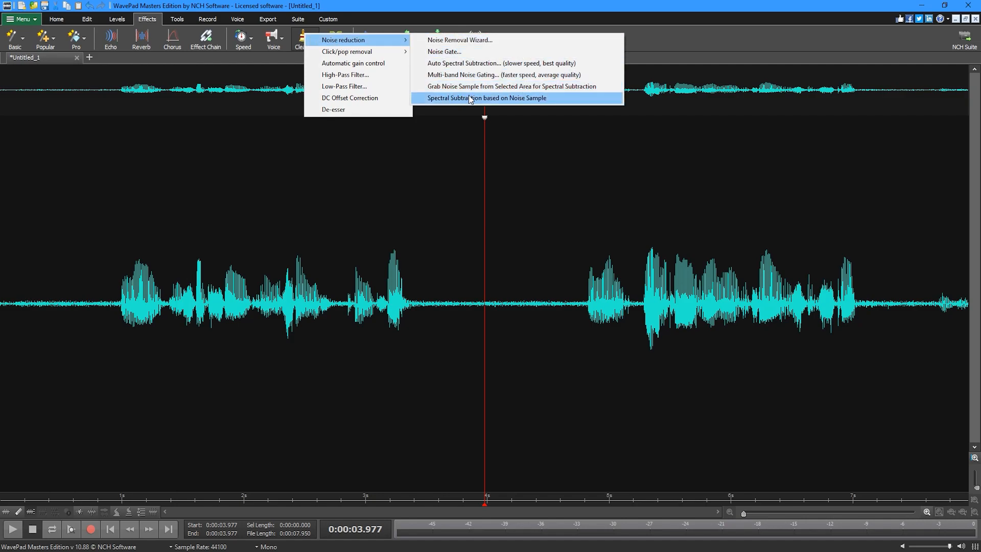
pyautogui.click(486, 98)
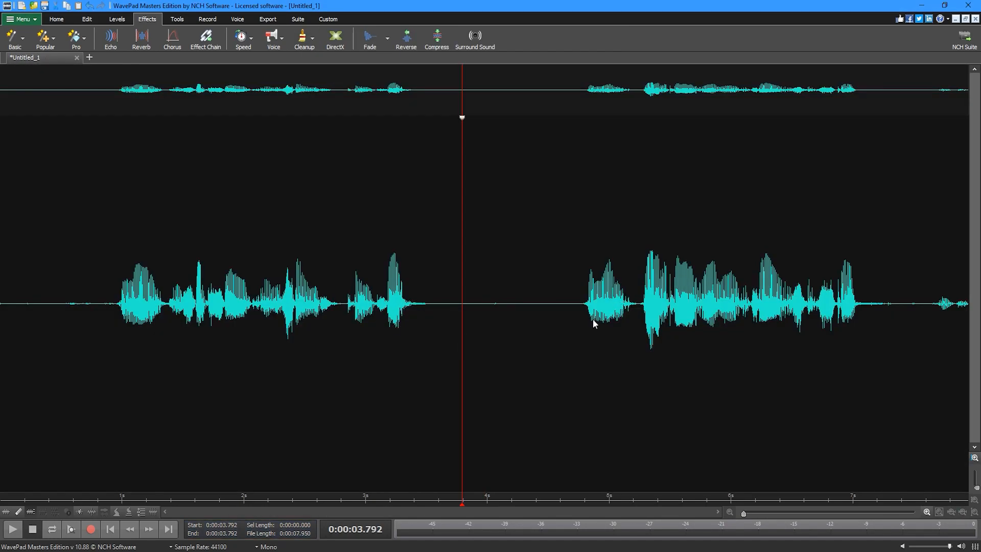
pyautogui.moveTo(461, 307)
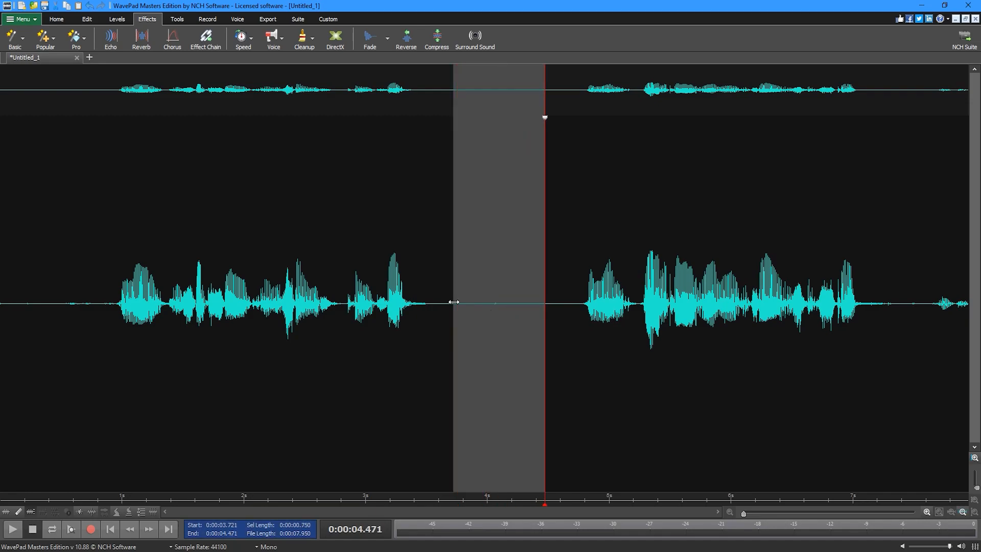
pyautogui.moveTo(532, 343)
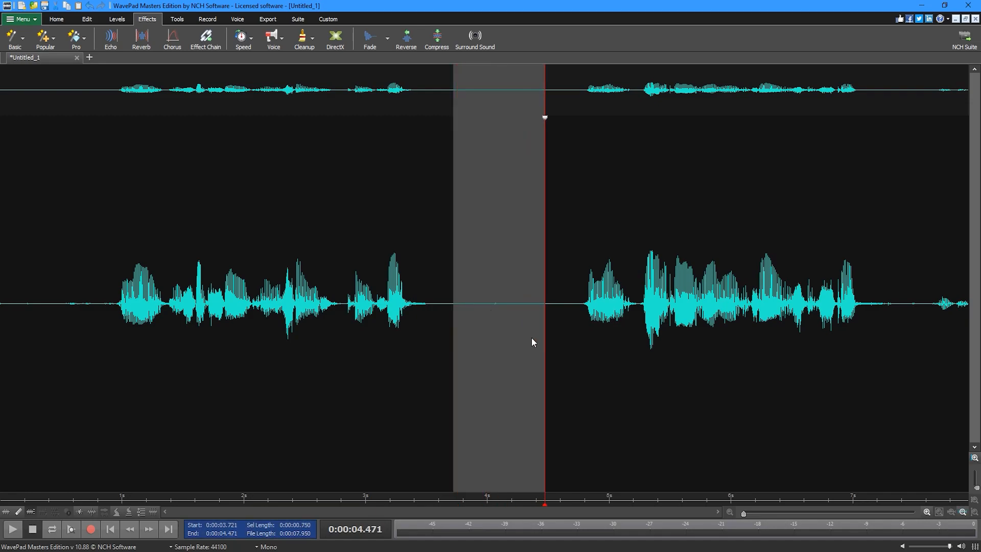
# Silence the selected click region, then mark the next stretch in the waveform.
pyautogui.press('Ctrl+O')
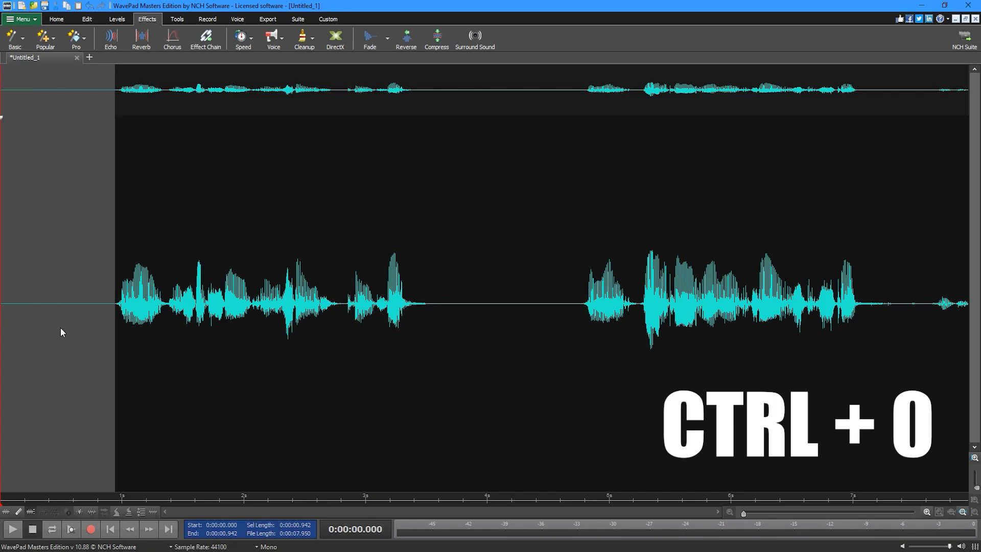
pyautogui.click(435, 311)
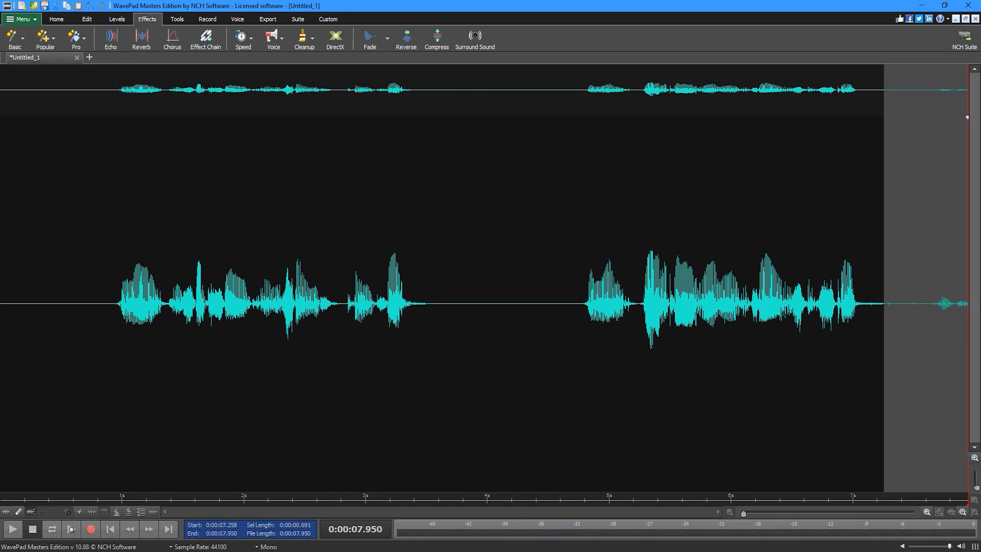
pyautogui.moveTo(599, 317)
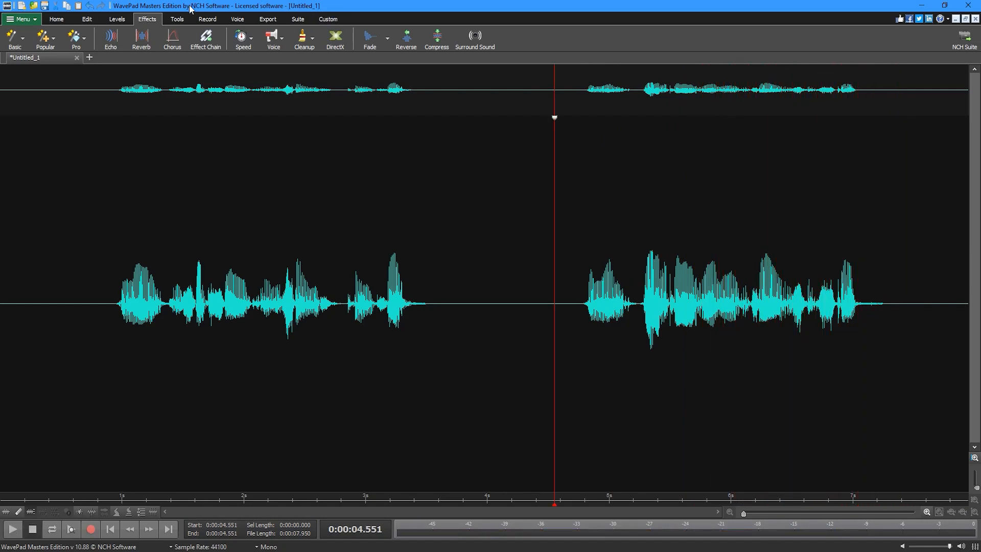
# Shape a low-cut equalizer curve from the Levels tools, raising the cut frequency to remove bass.
pyautogui.click(113, 18)
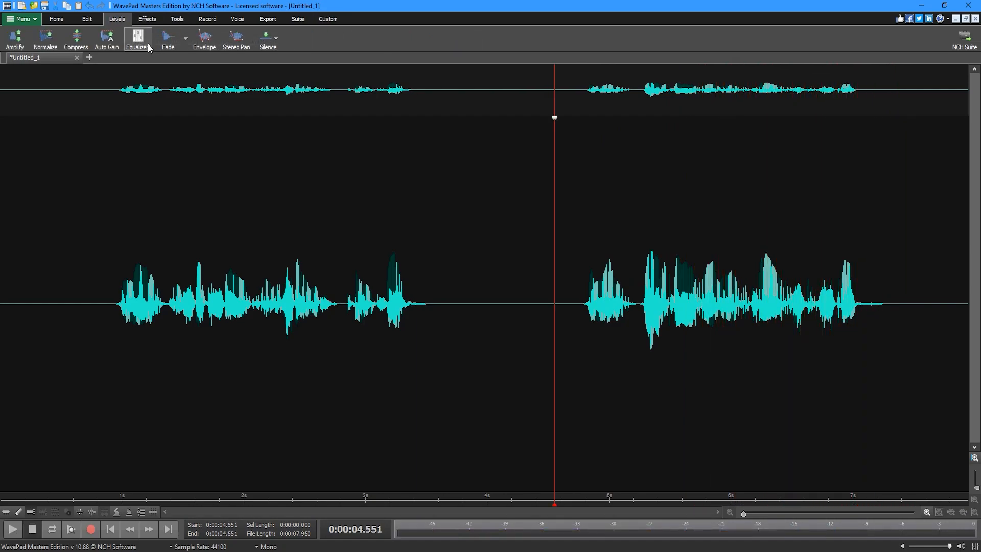
pyautogui.click(137, 37)
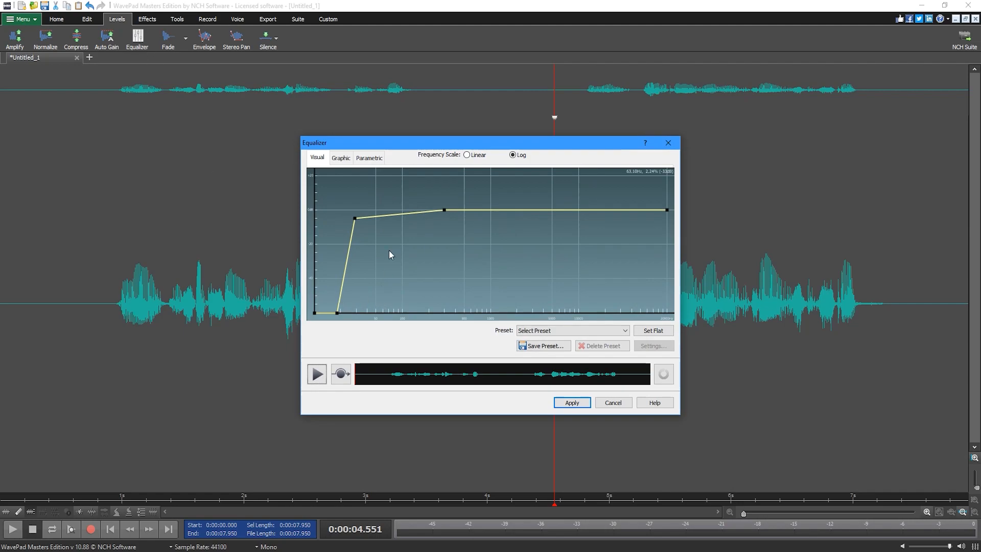
pyautogui.moveTo(416, 216)
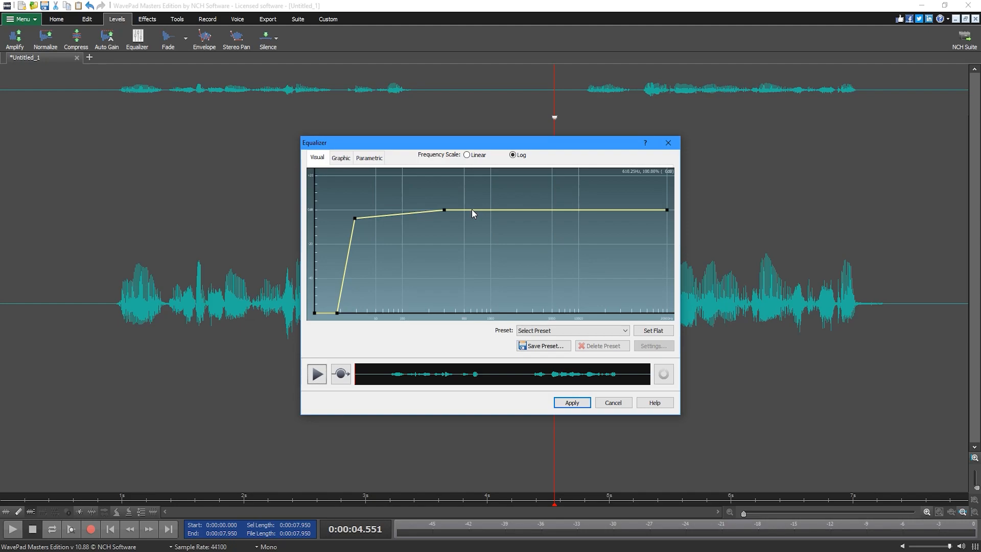
pyautogui.moveTo(473, 212); pyautogui.dragTo(419, 235)
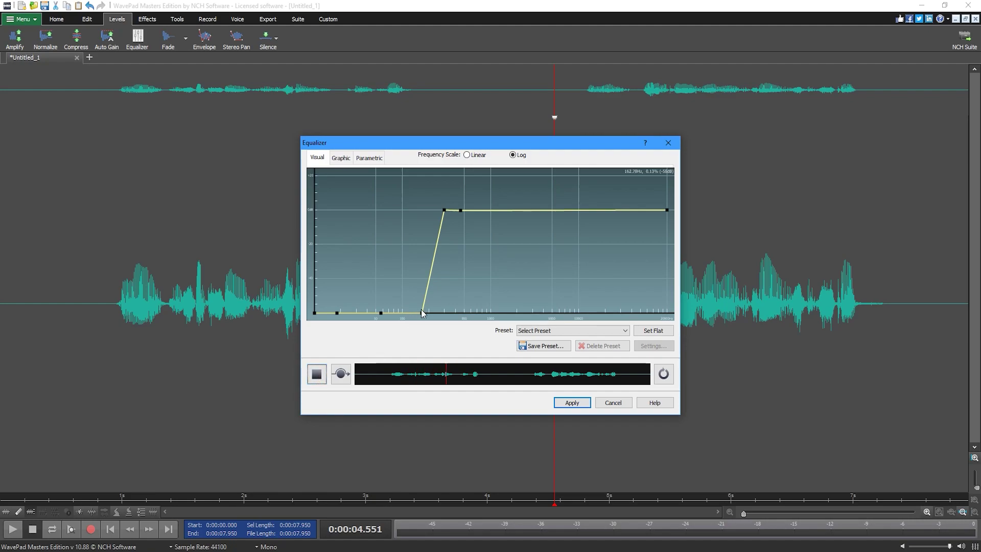
pyautogui.moveTo(442, 210); pyautogui.dragTo(404, 210)
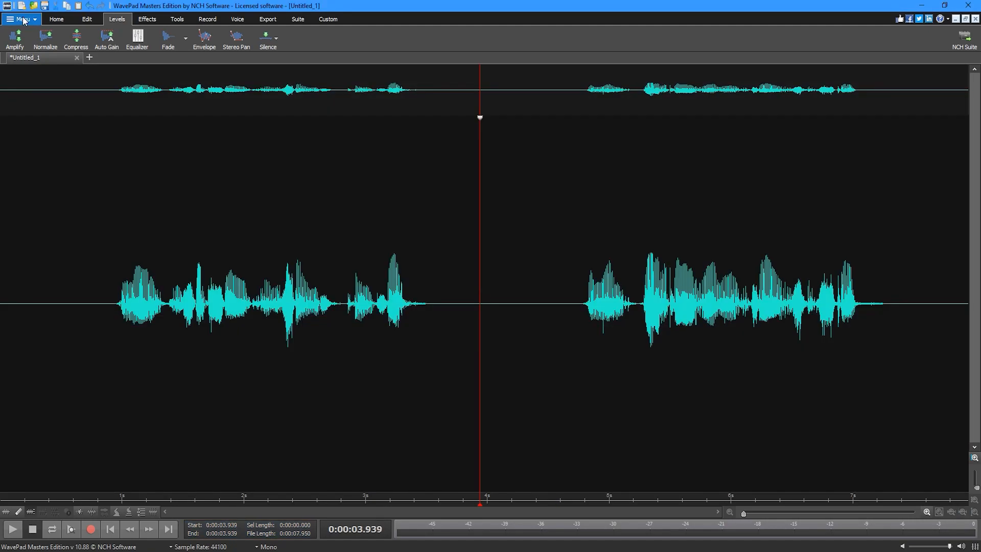
# Save the clip as 'Recording Tutorial' WAV with default Wave encoder settings.
pyautogui.click(19, 18)
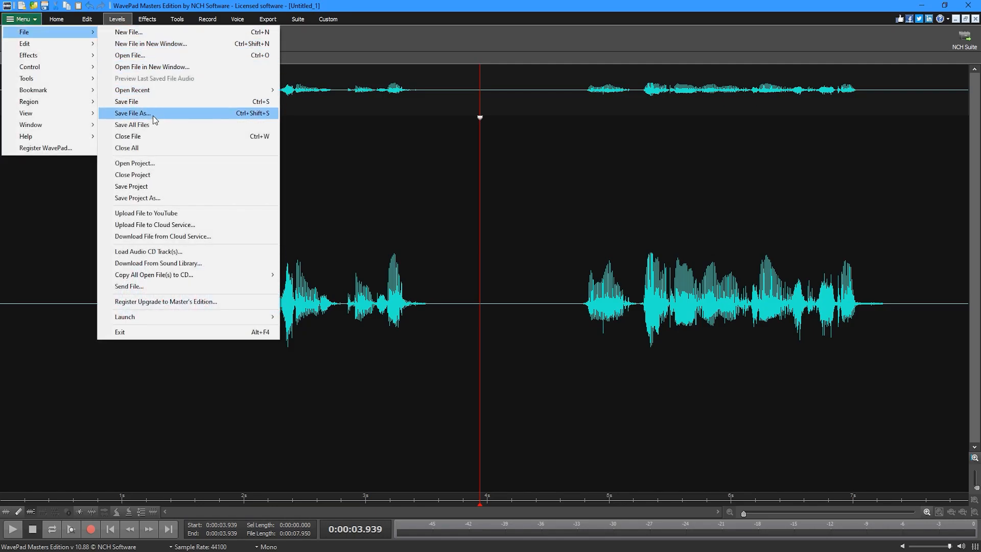
pyautogui.click(134, 113)
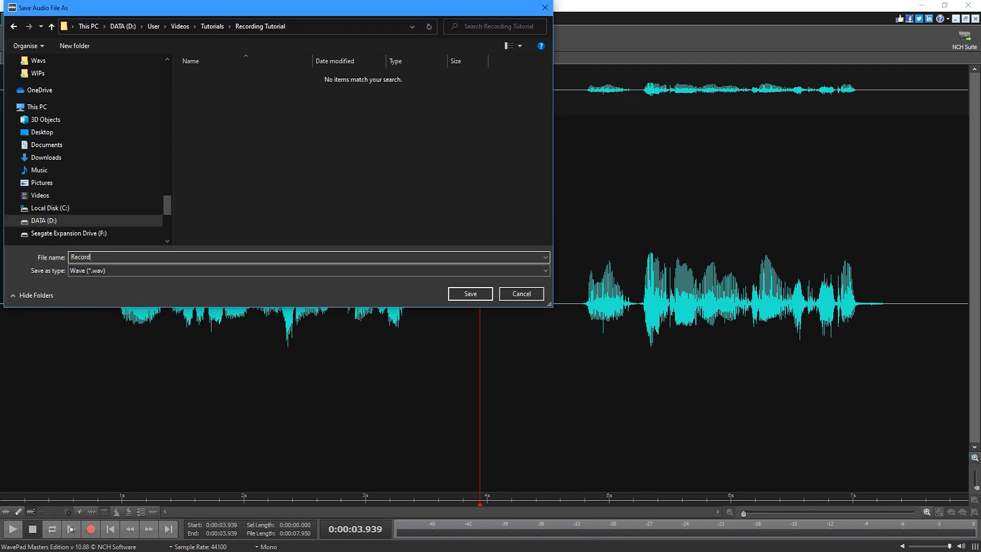
pyautogui.write('Recording Tutorial')
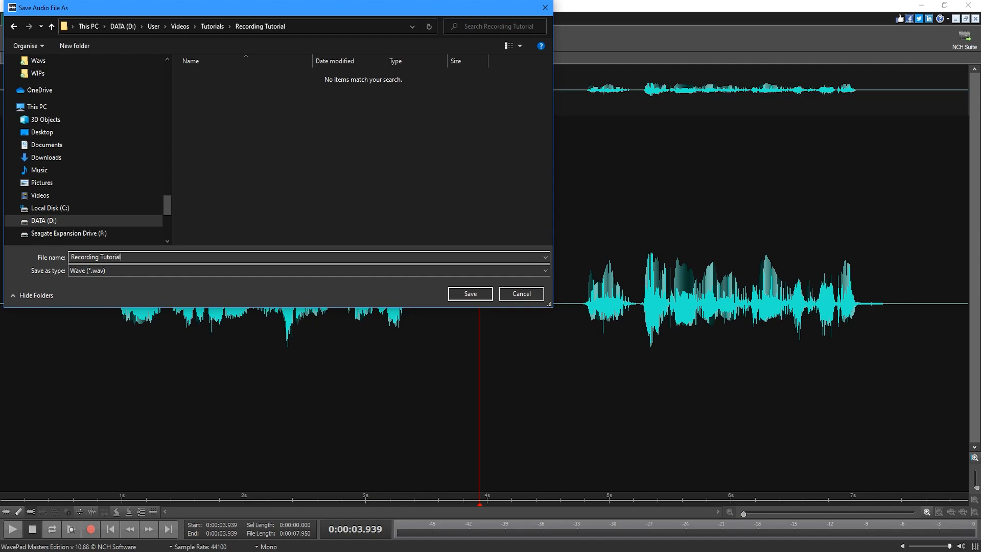
pyautogui.click(469, 293)
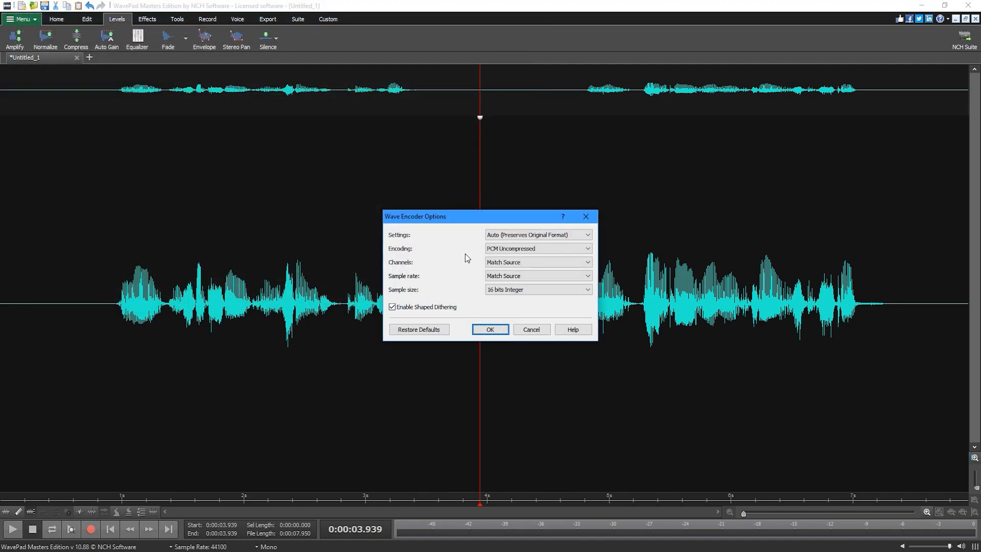
pyautogui.moveTo(436, 255)
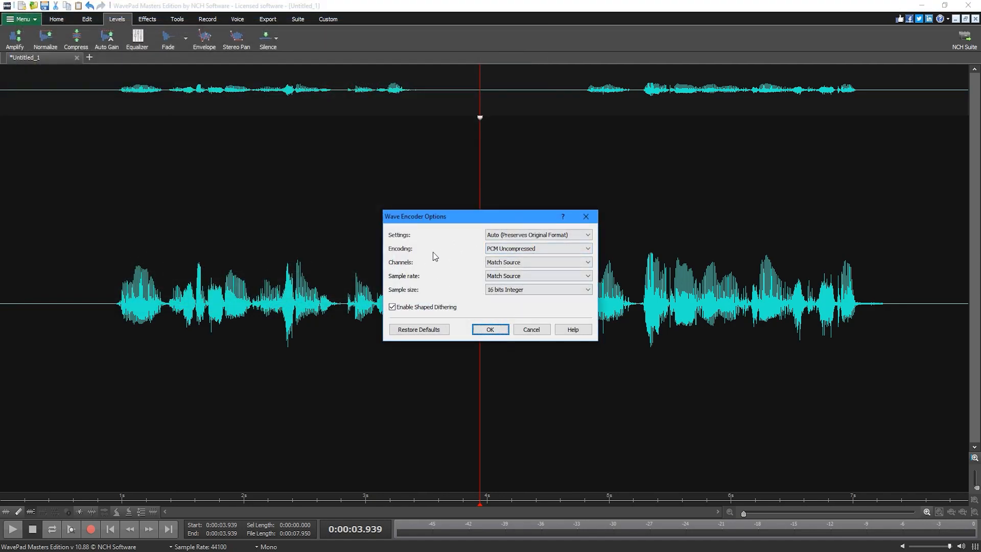
pyautogui.click(21, 19)
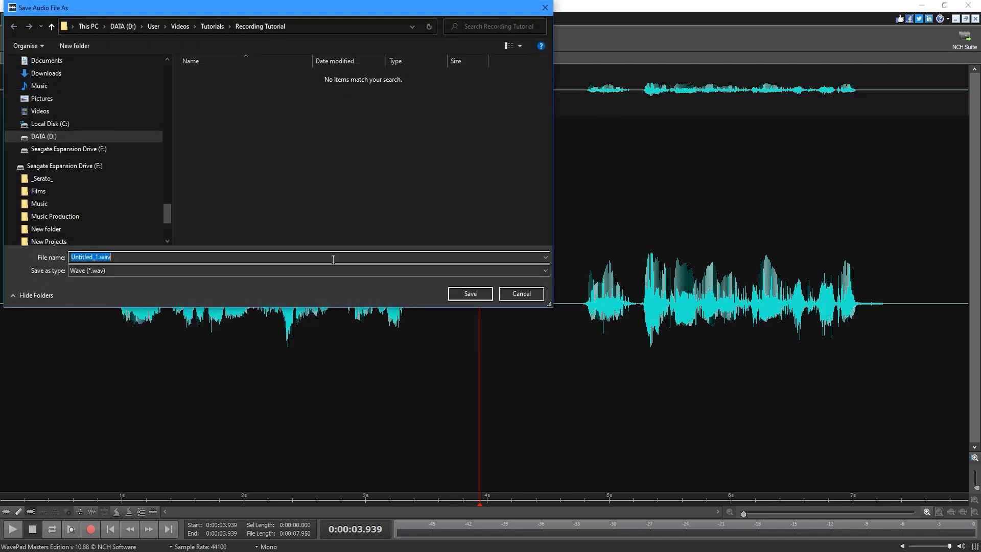
pyautogui.click(544, 271)
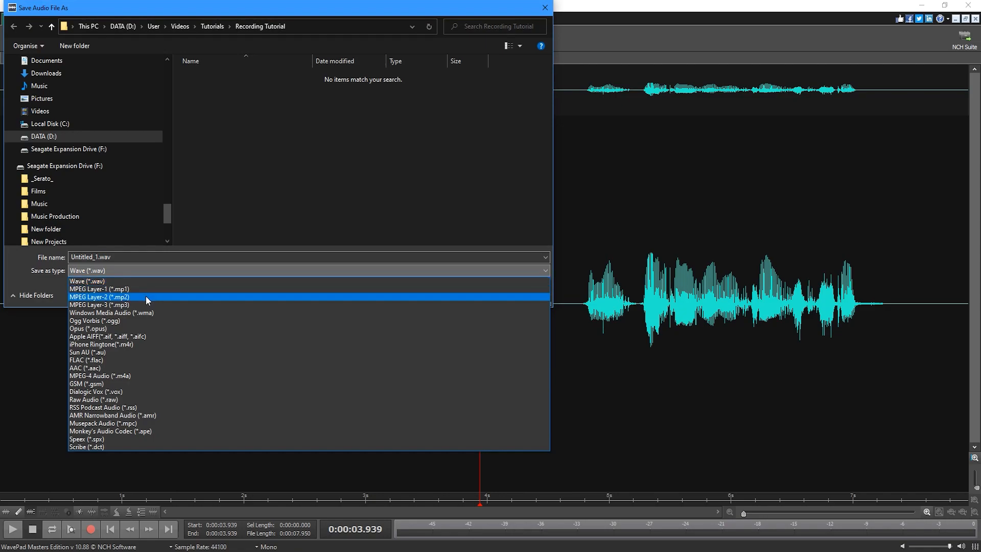